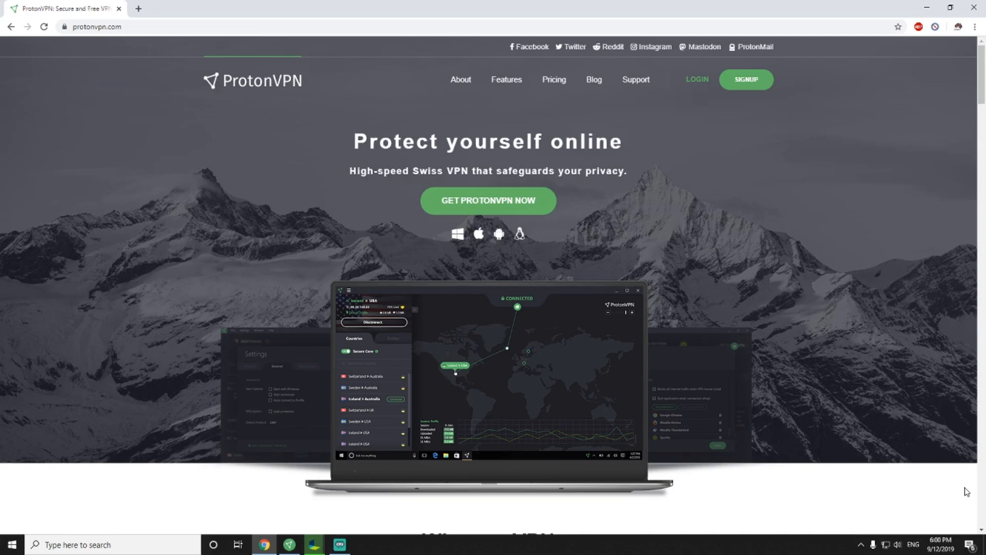
Check the Nexon launcher download, then choose the Free plan from ProtonVPN sign-up
click(313, 545)
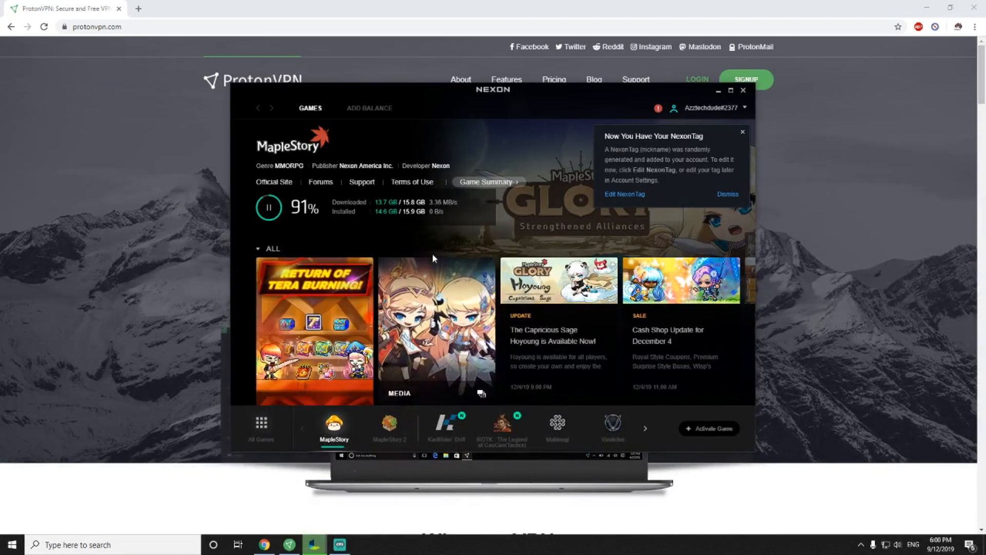
click(728, 194)
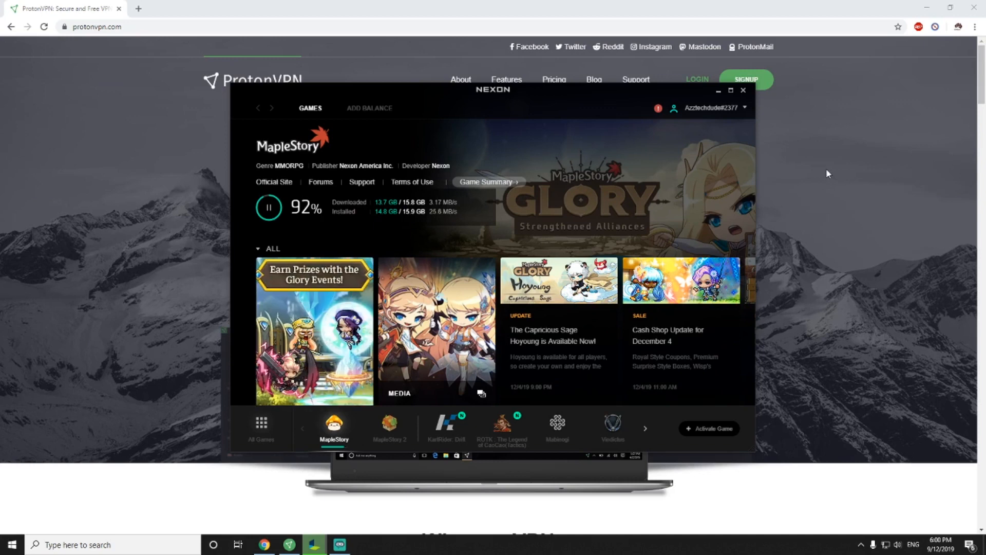
click(717, 90)
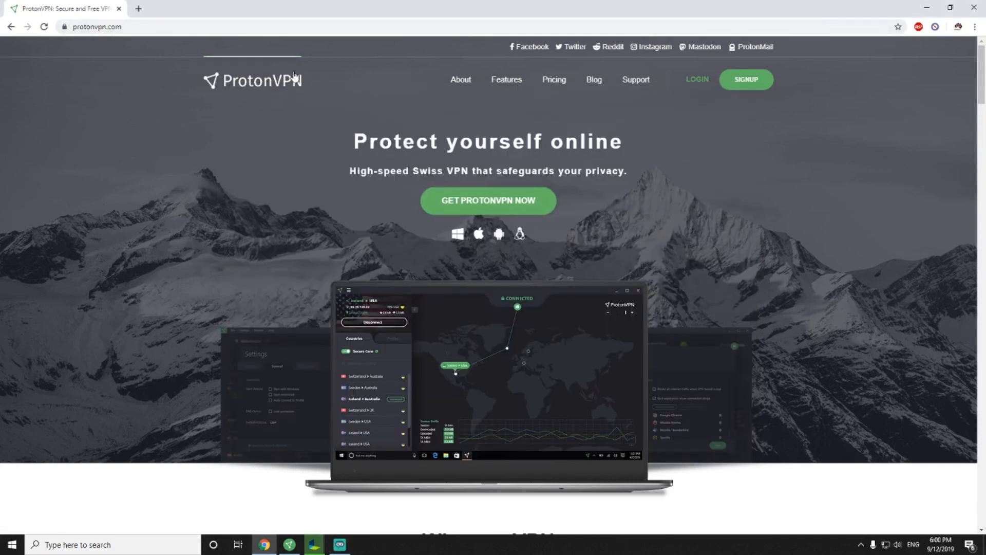
mouse_move(396, 256)
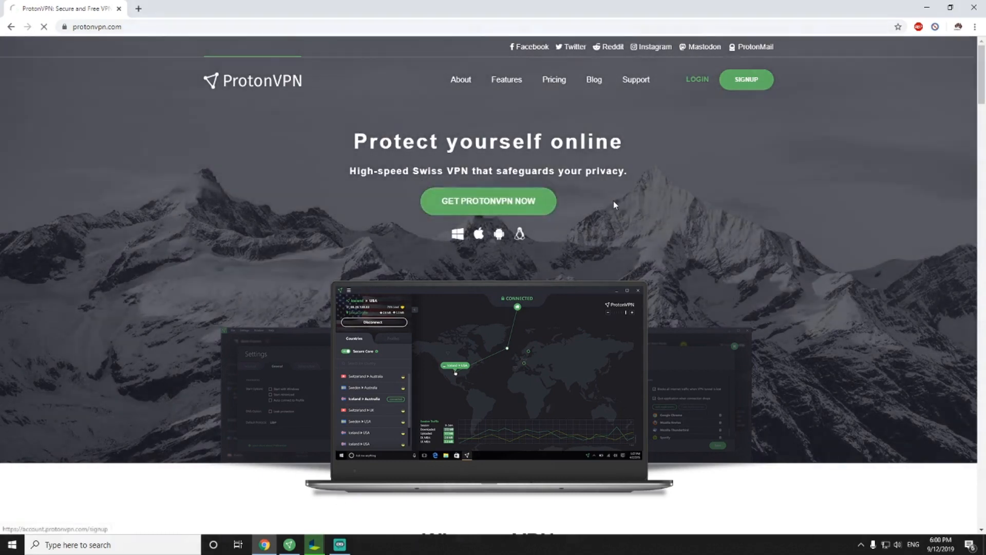
click(746, 79)
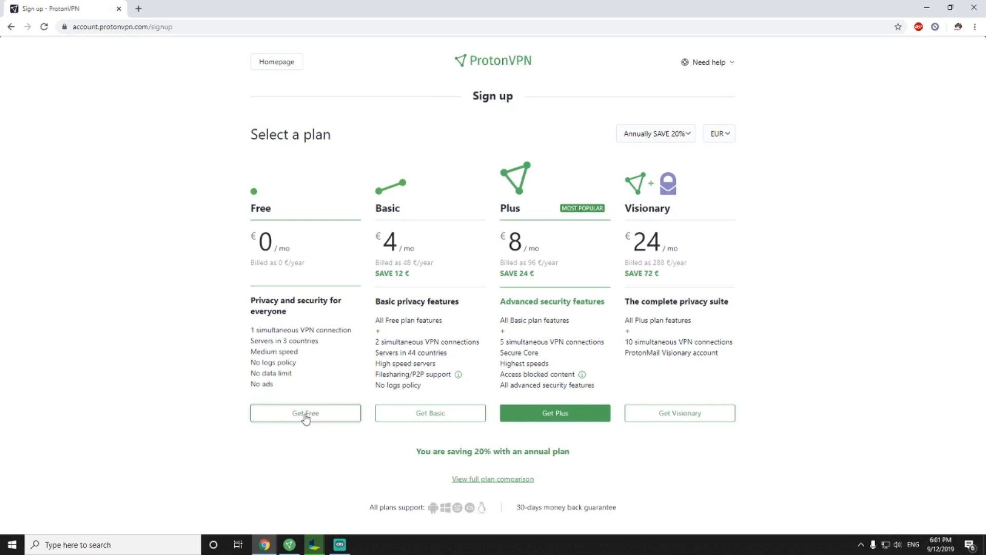
click(306, 413)
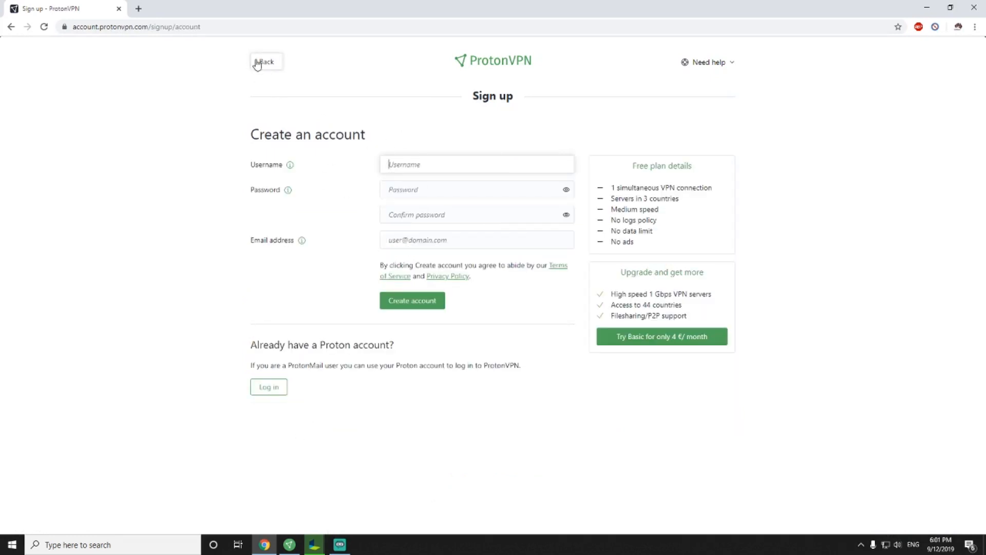
Log in with username 'azzt' and its password to reach the Dashboard
click(268, 386)
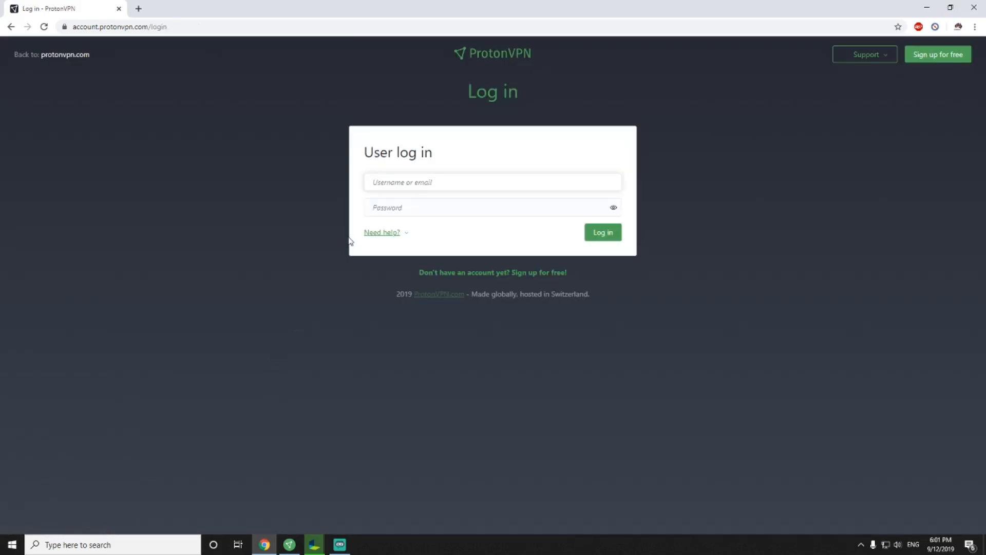
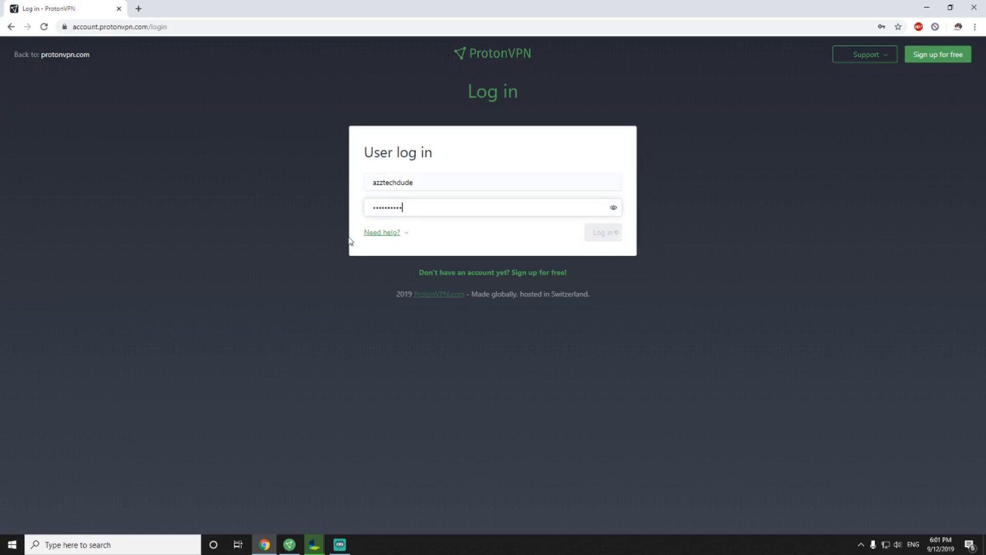
click(602, 232)
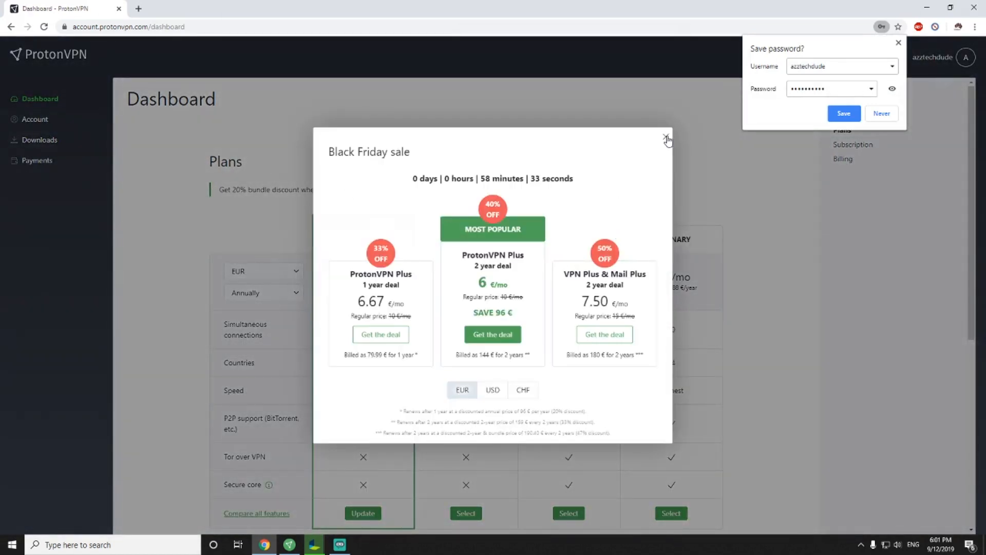
Dismiss the Black Friday offer and open the Windows client's Free Downloads page
click(40, 139)
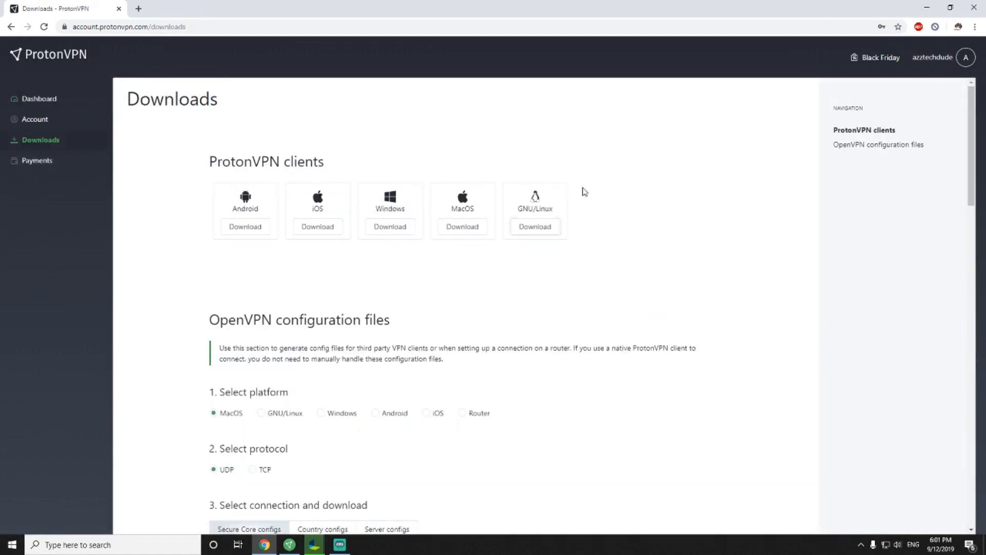
mouse_move(390, 226)
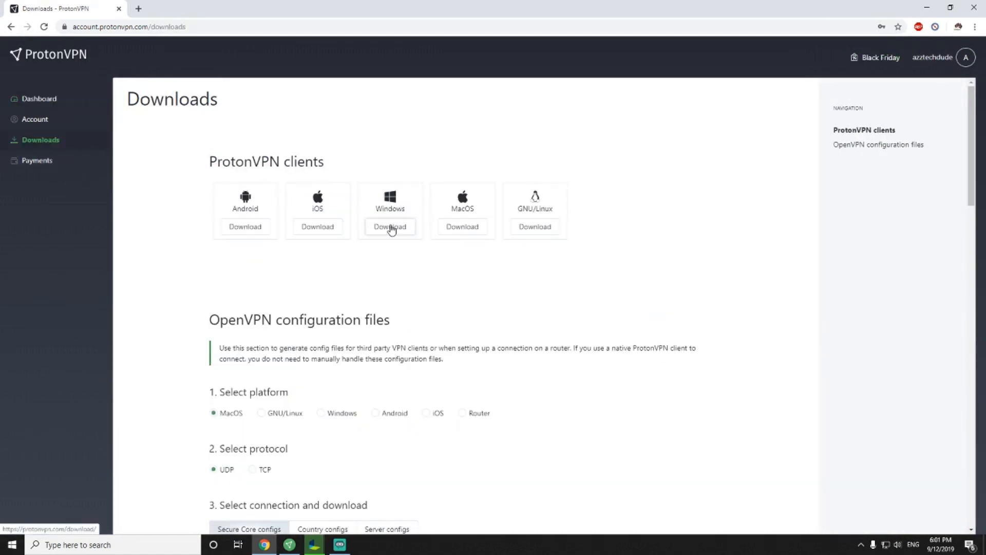
click(389, 227)
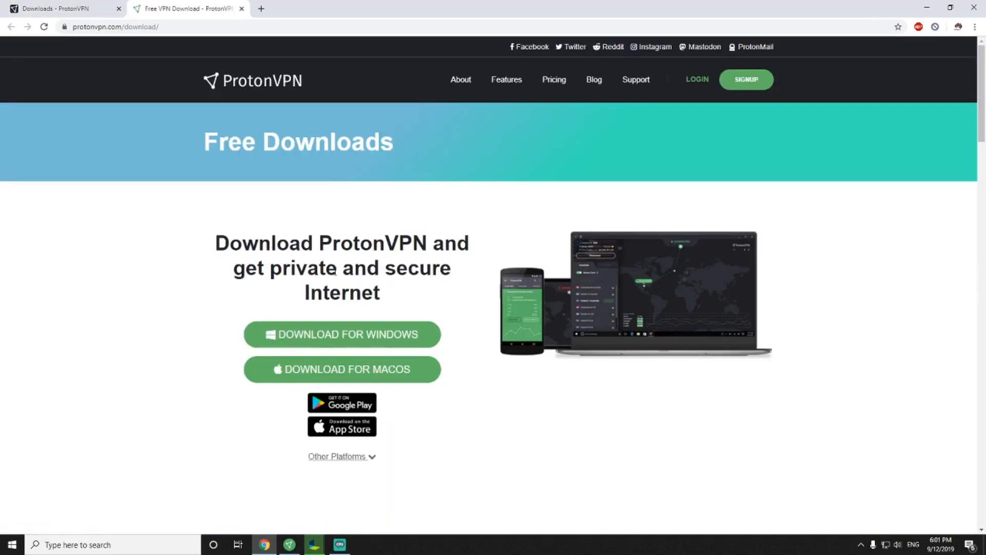
mouse_move(362, 342)
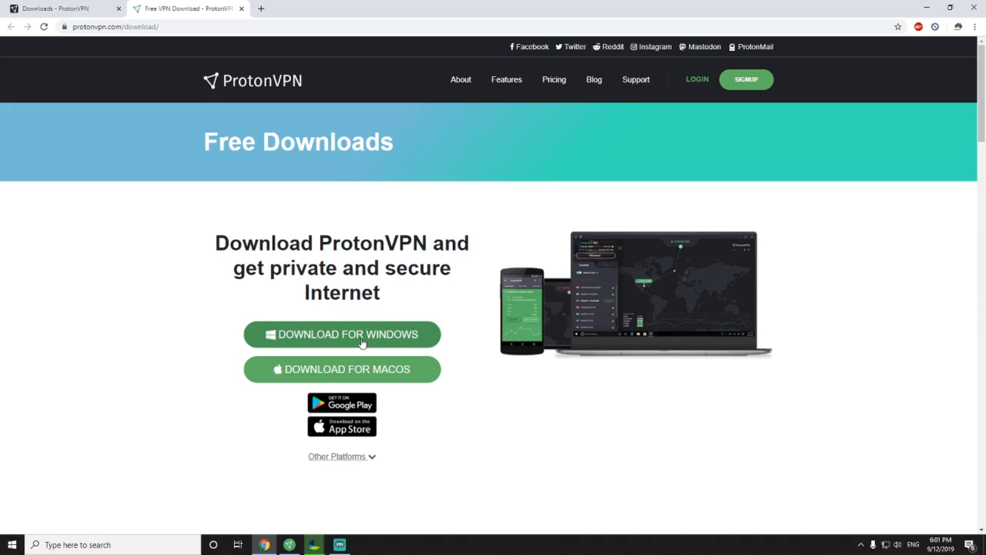
Download the Windows installer, then check MapleStory's progress in the Nexon launcher
click(341, 334)
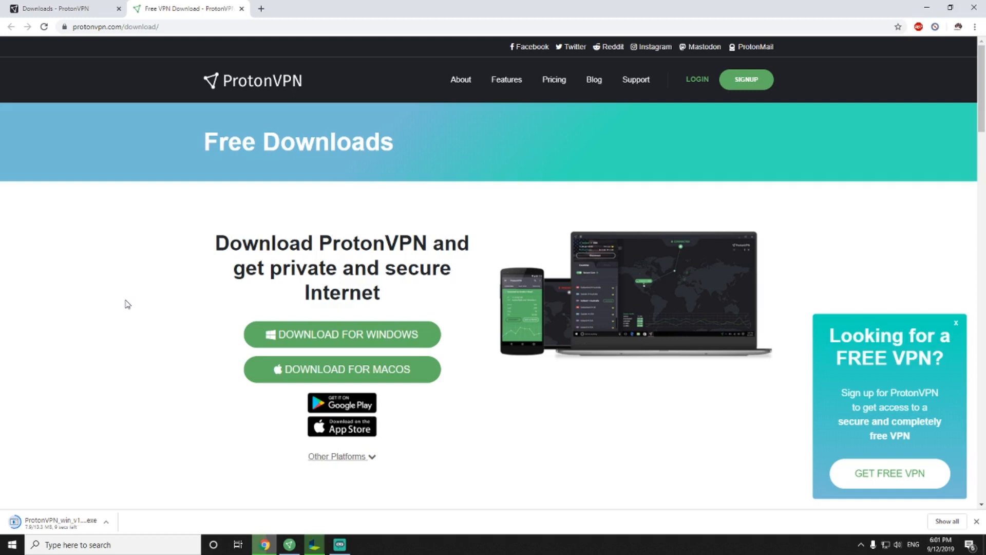
click(313, 544)
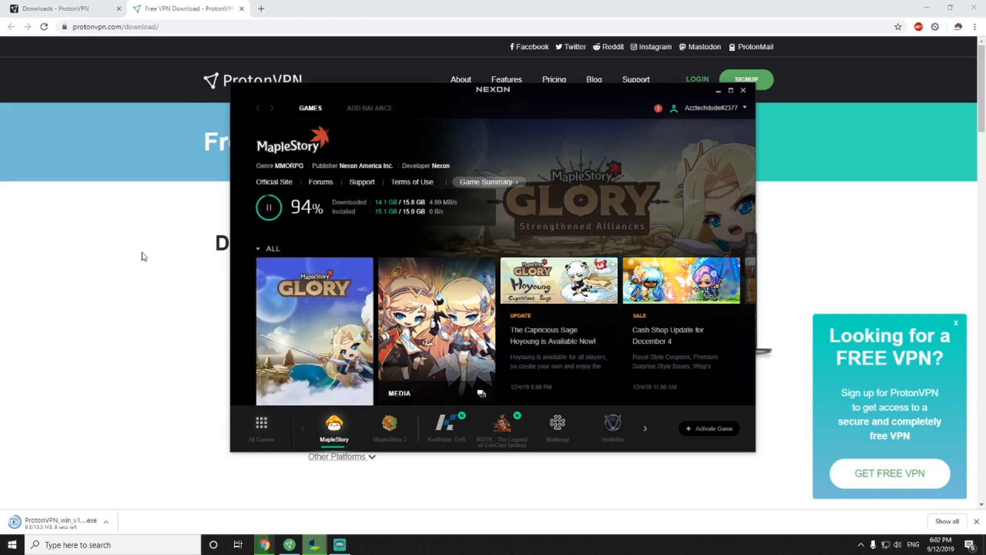
click(743, 90)
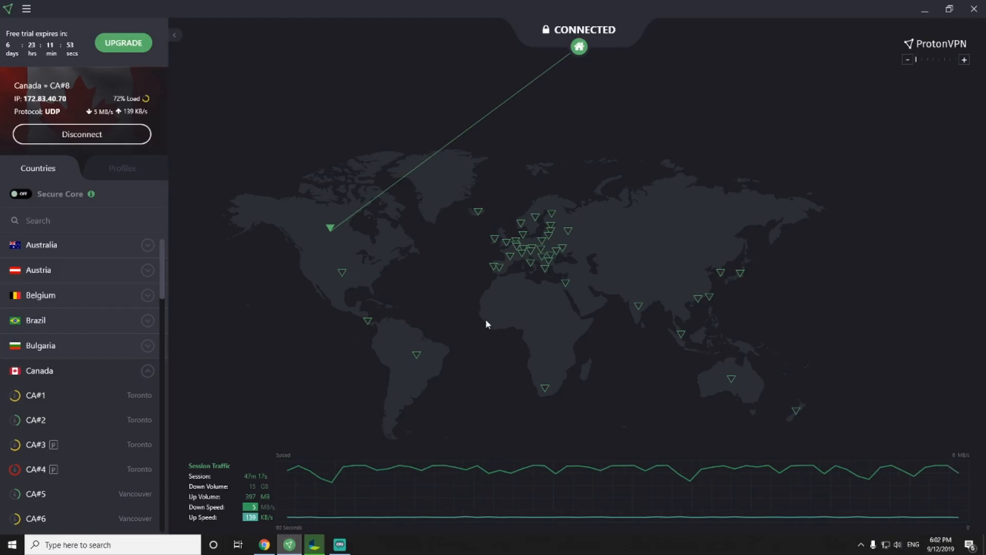
mouse_move(494, 240)
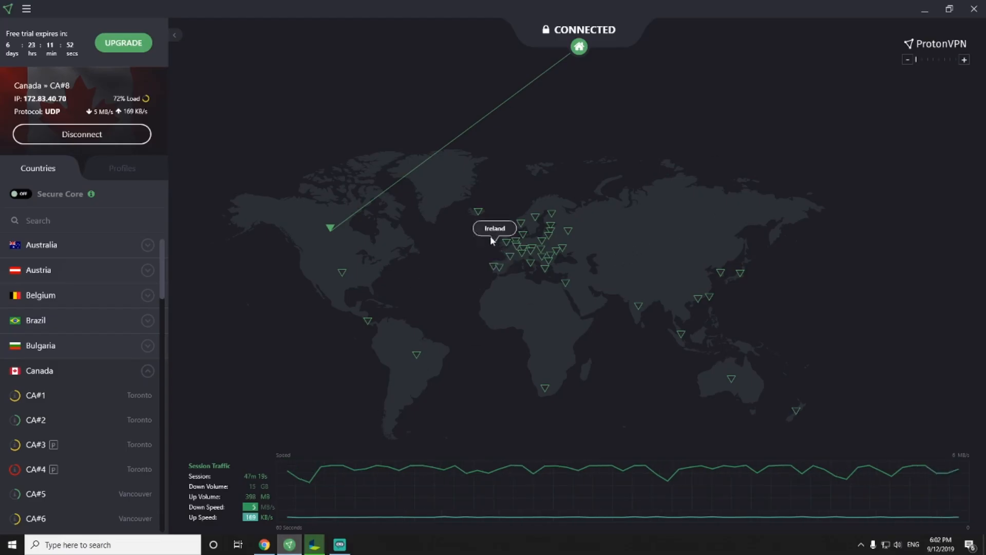
mouse_move(56, 270)
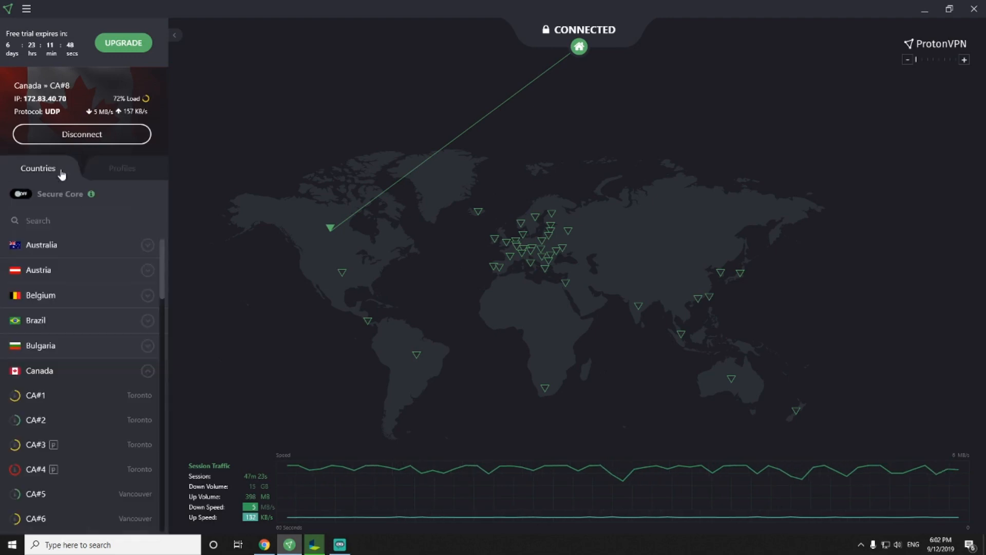
mouse_move(88, 313)
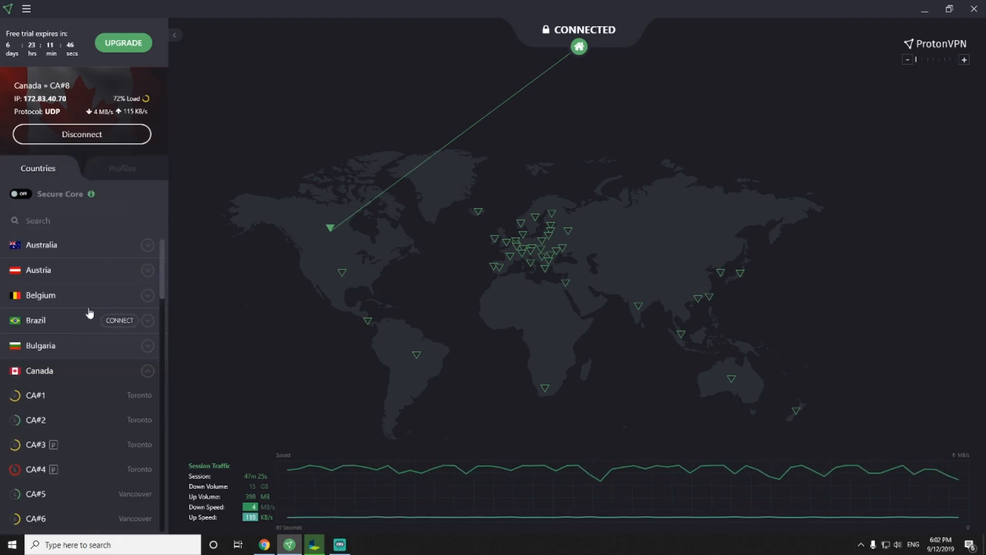
scroll(down, 3)
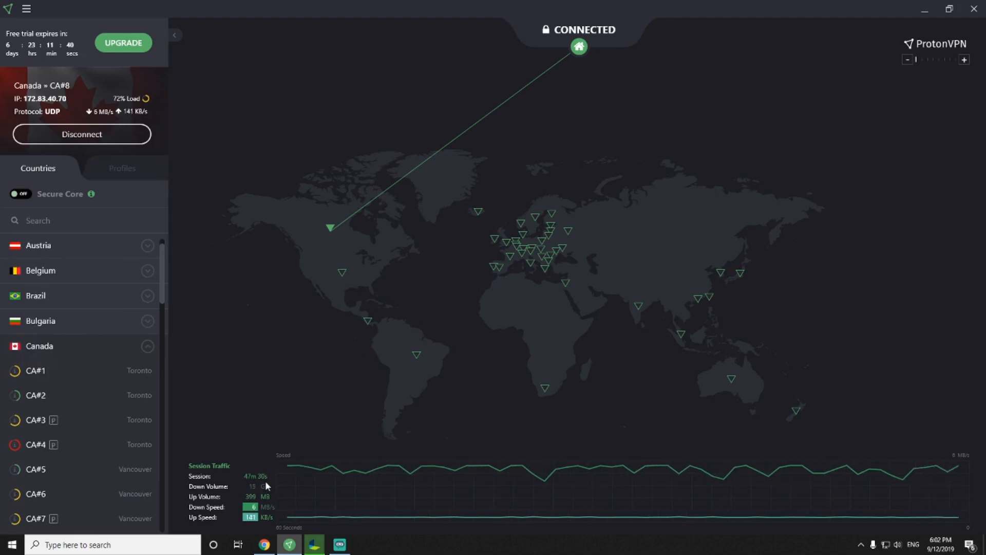
click(313, 544)
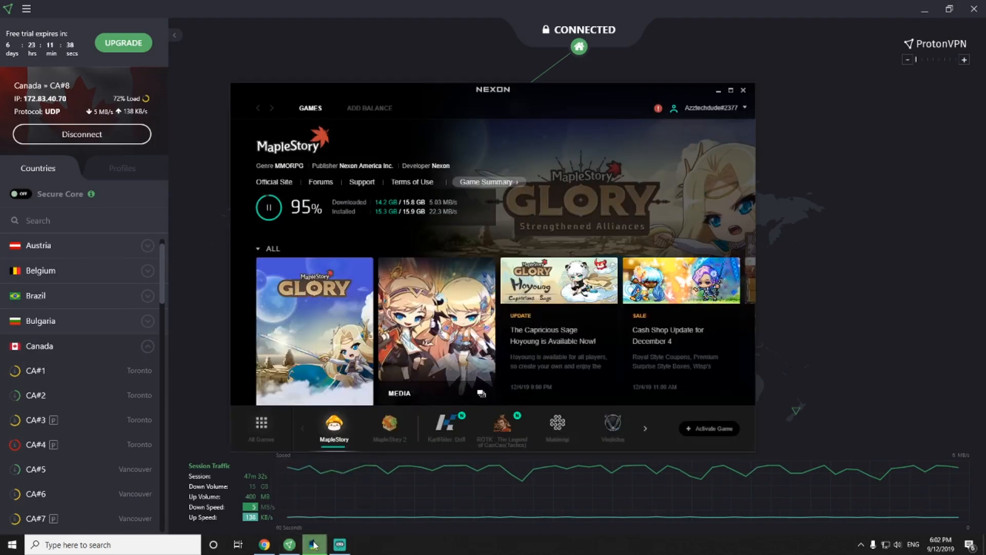
mouse_move(924, 327)
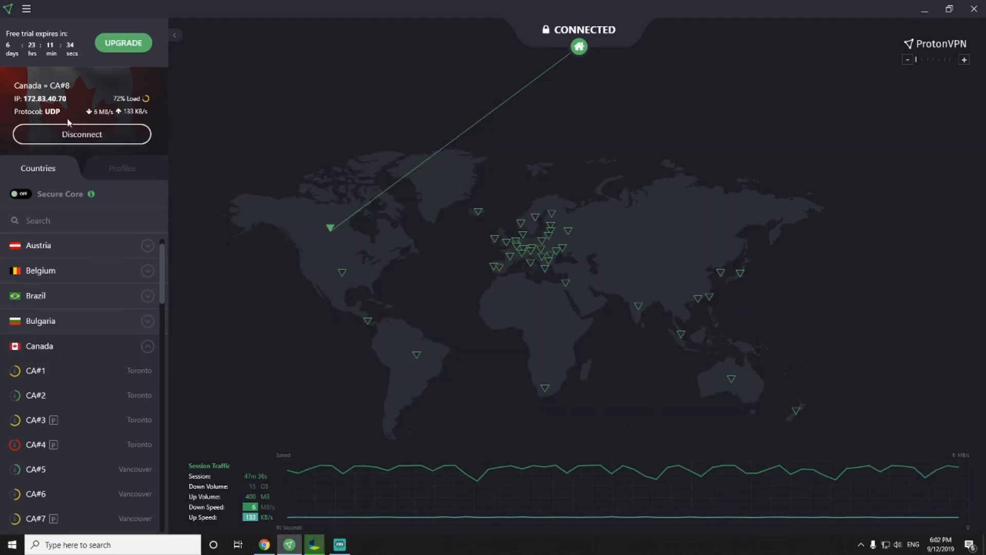
mouse_move(93, 121)
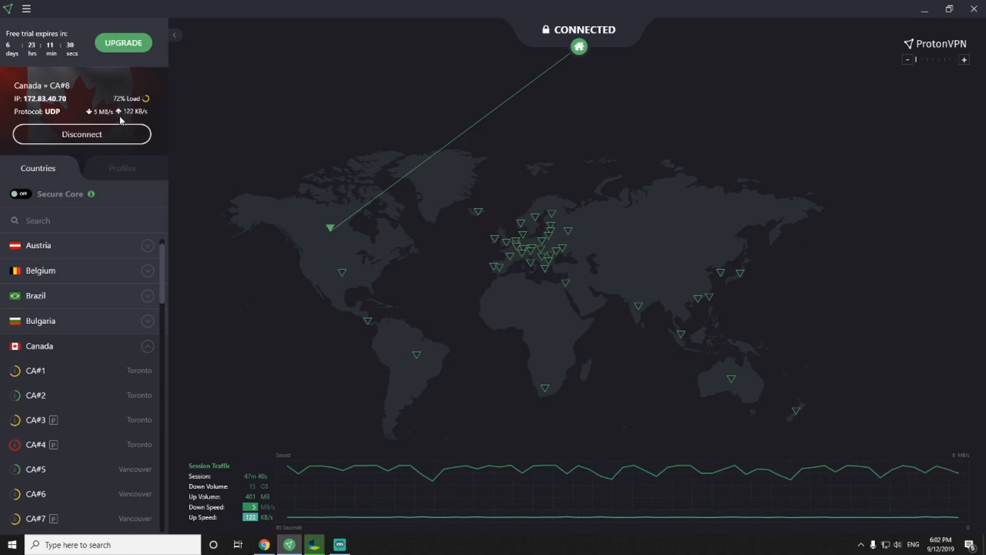
mouse_move(267, 324)
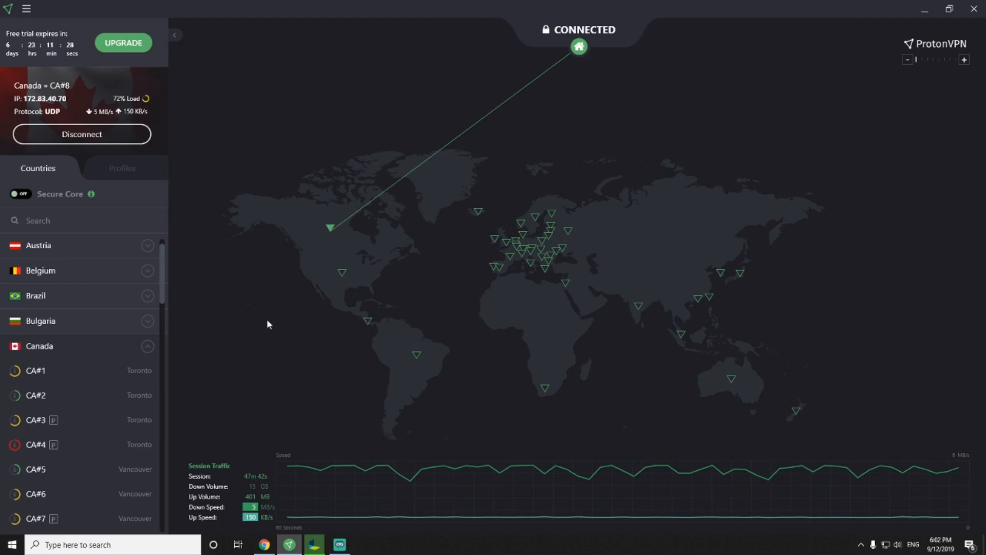
mouse_move(320, 501)
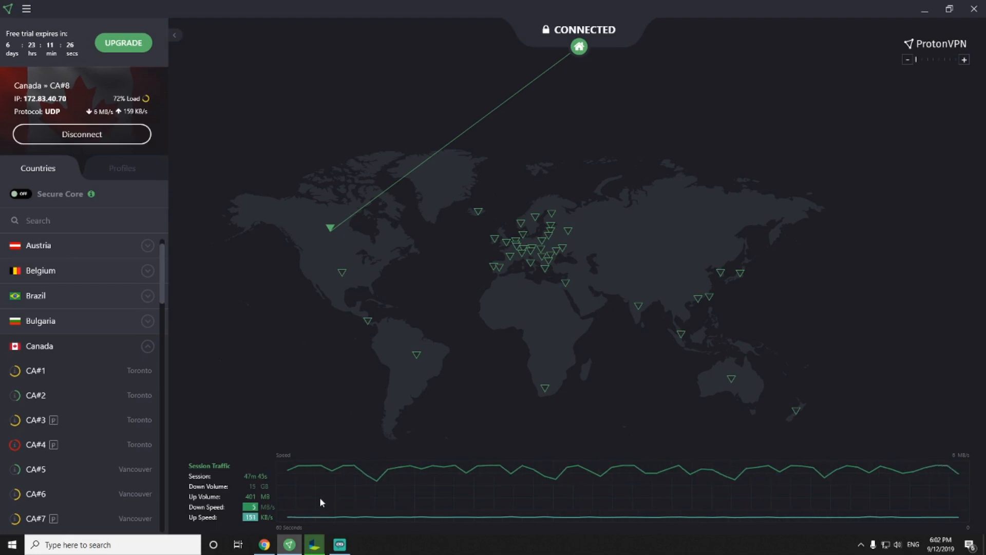
mouse_move(290, 423)
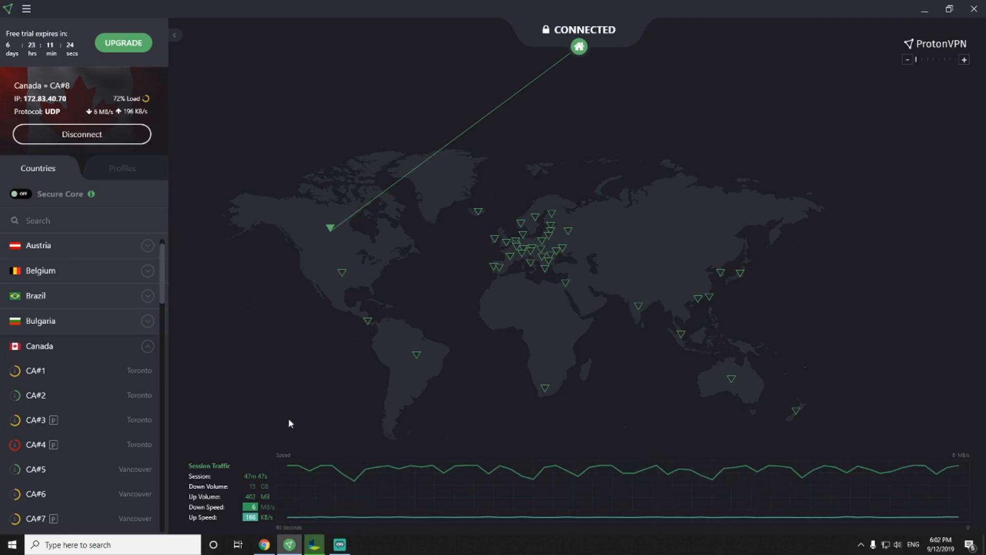
mouse_move(309, 375)
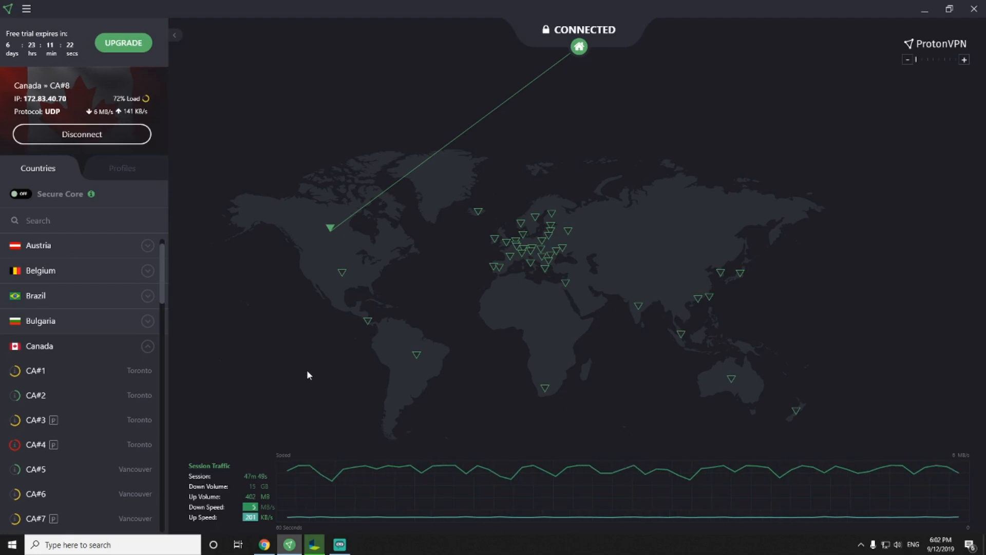
Switch to the ProtonVPN window, then show the Nexon launcher at 97% downloaded
click(313, 545)
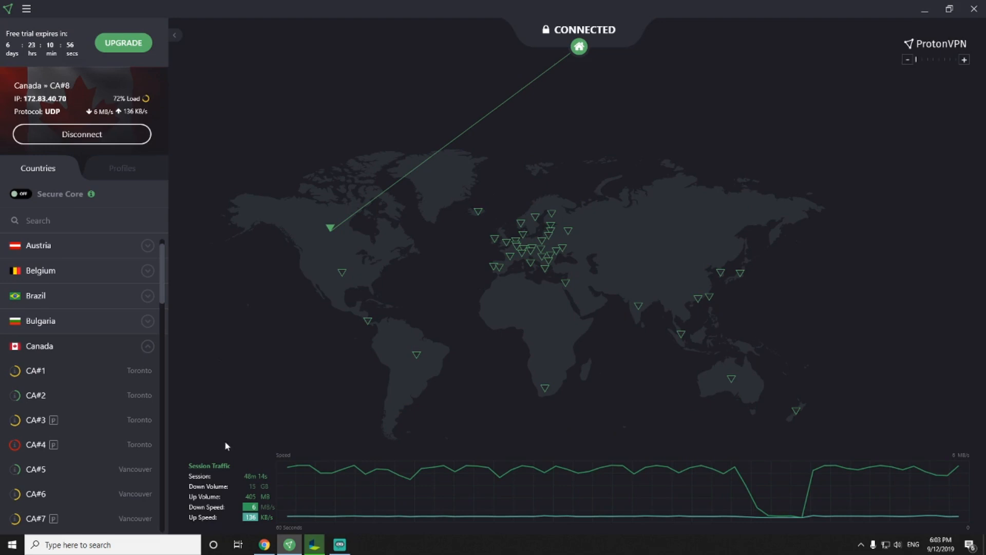
mouse_move(314, 545)
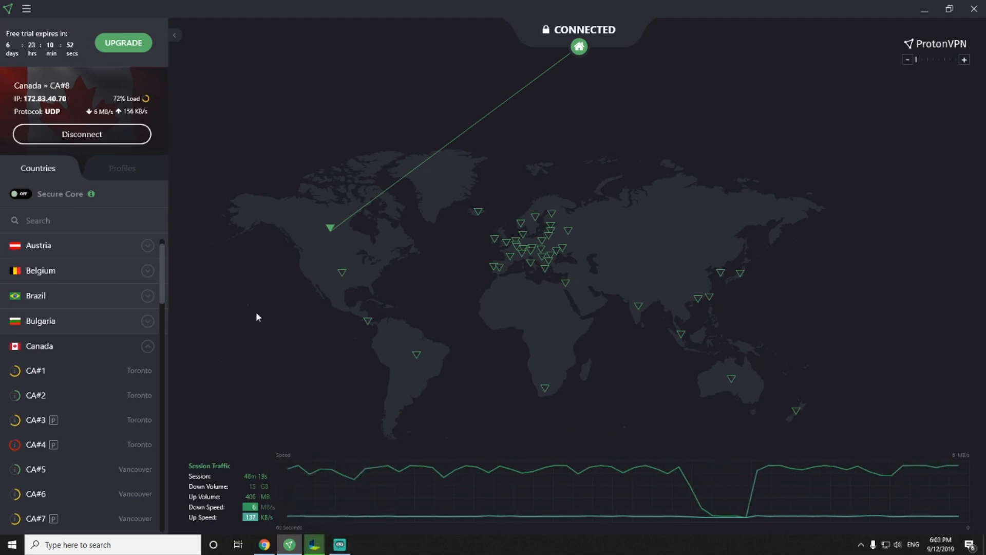
mouse_move(292, 436)
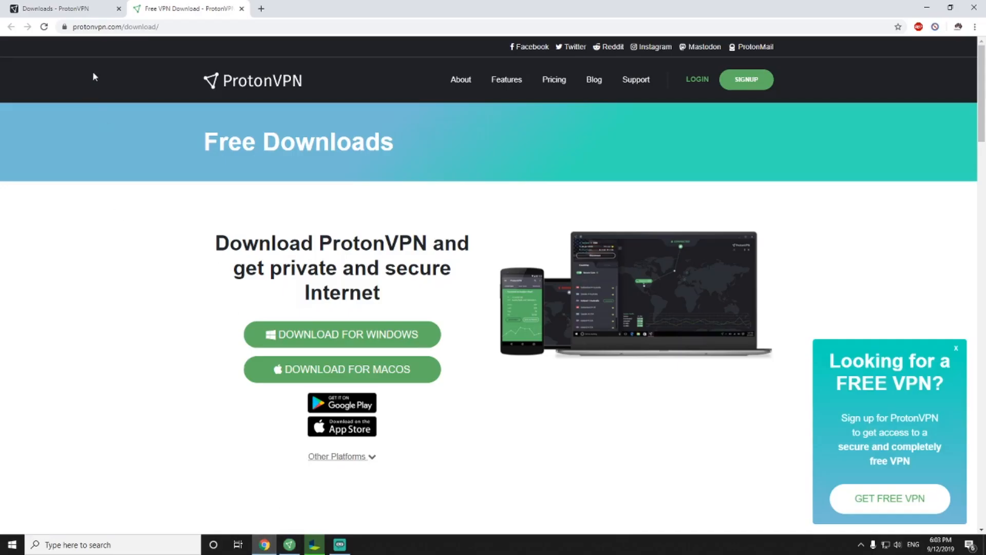
mouse_move(289, 545)
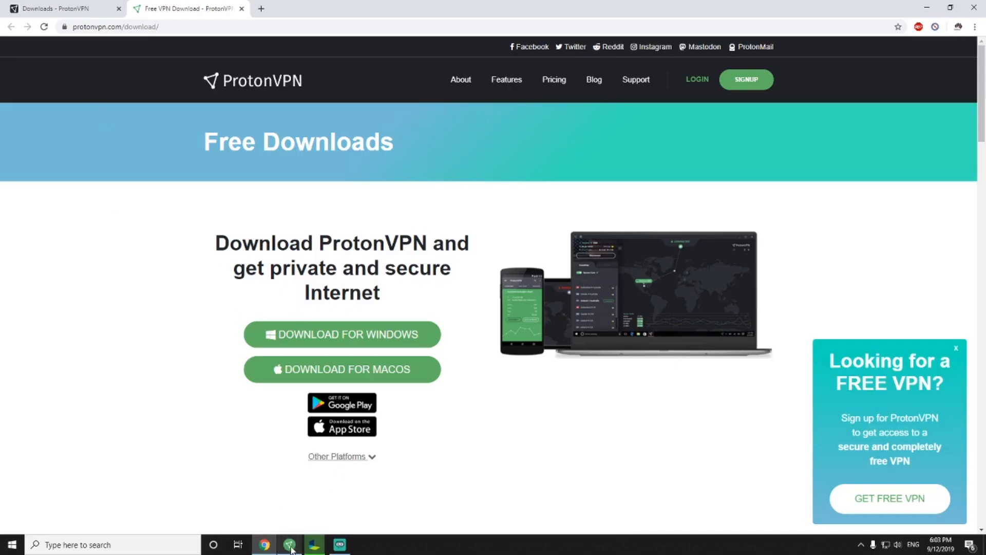
click(289, 544)
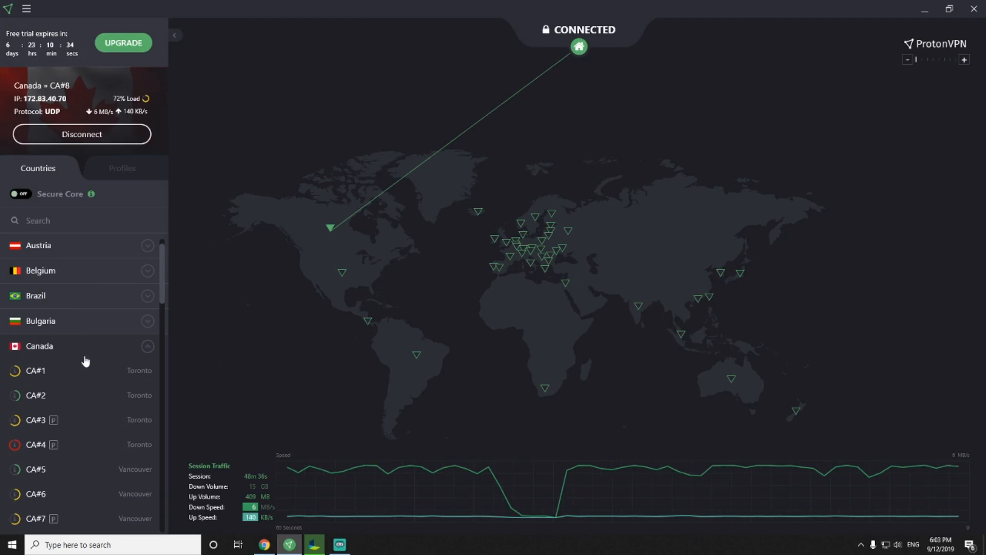
click(313, 549)
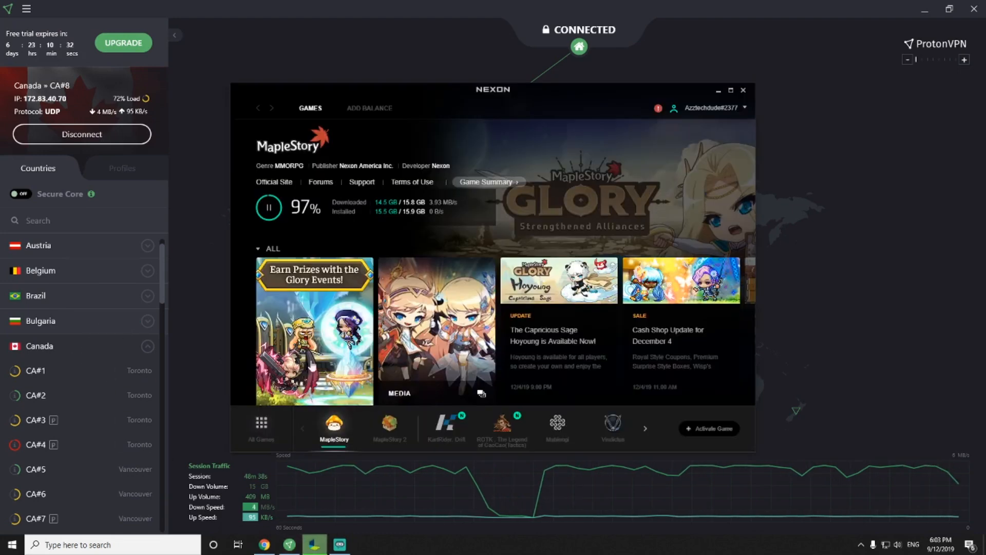